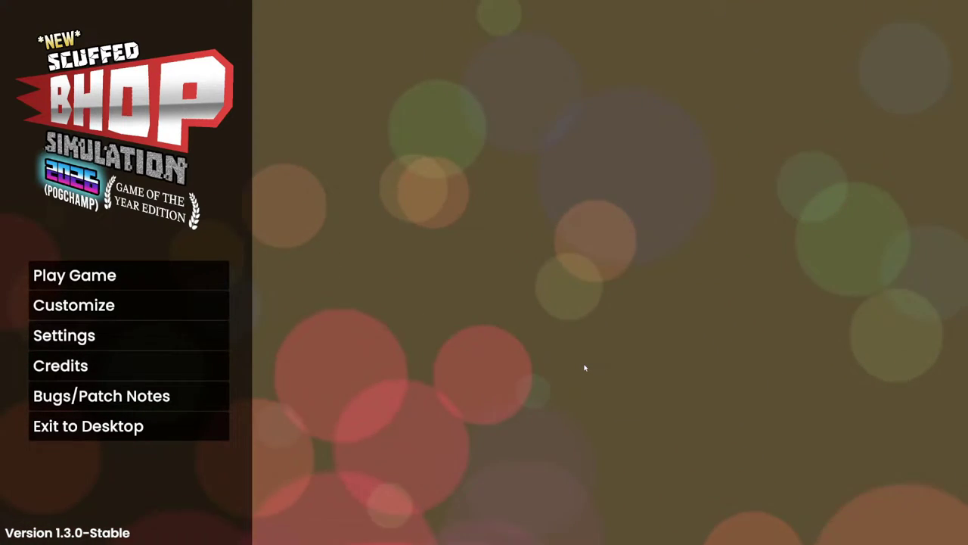
mouse_move(435, 333)
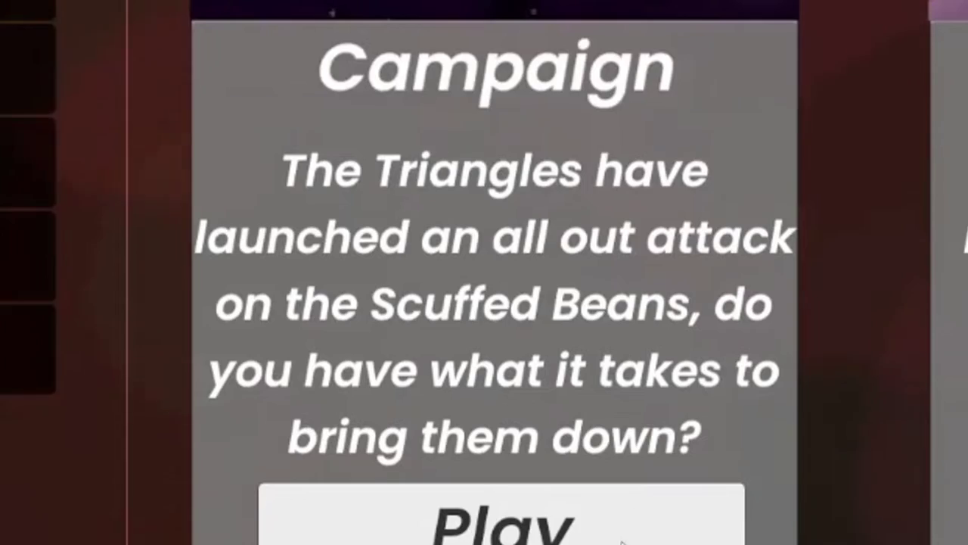
- Start the Campaign from the Play Game menu's Campaign card
click(499, 519)
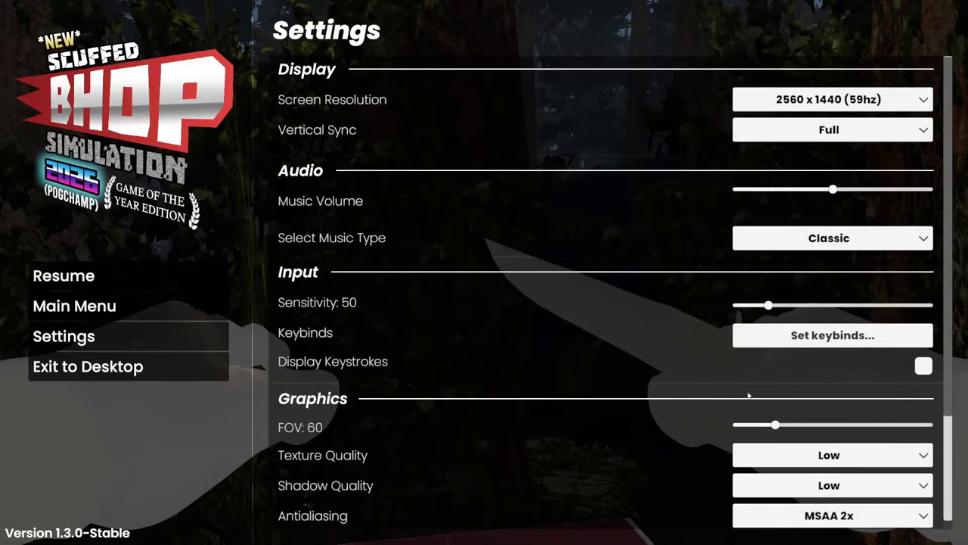
- Raise mouse sensitivity from 50 to 220 and resume to finish the forest level
drag(769, 305, 877, 305)
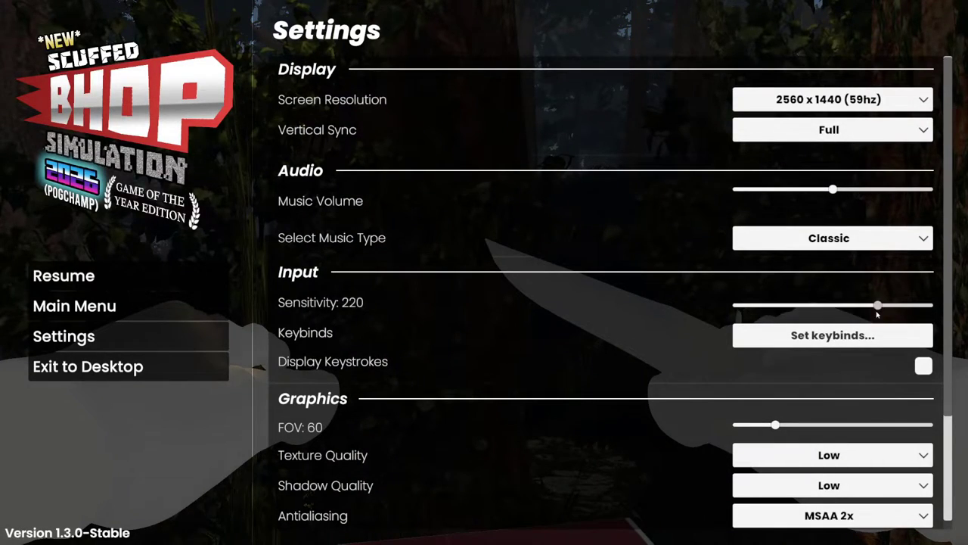
click(64, 275)
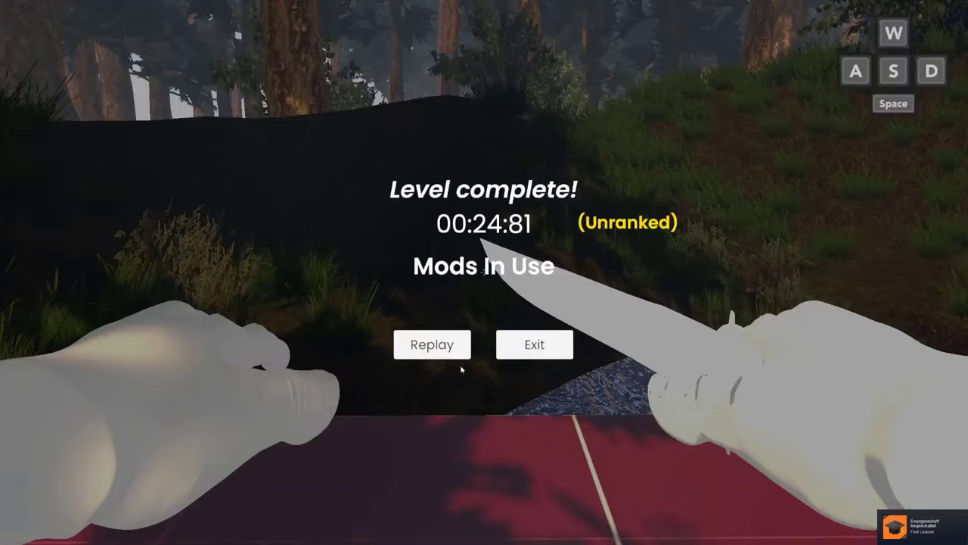
- Exit the finished level and start the Speed level from the level list
click(534, 344)
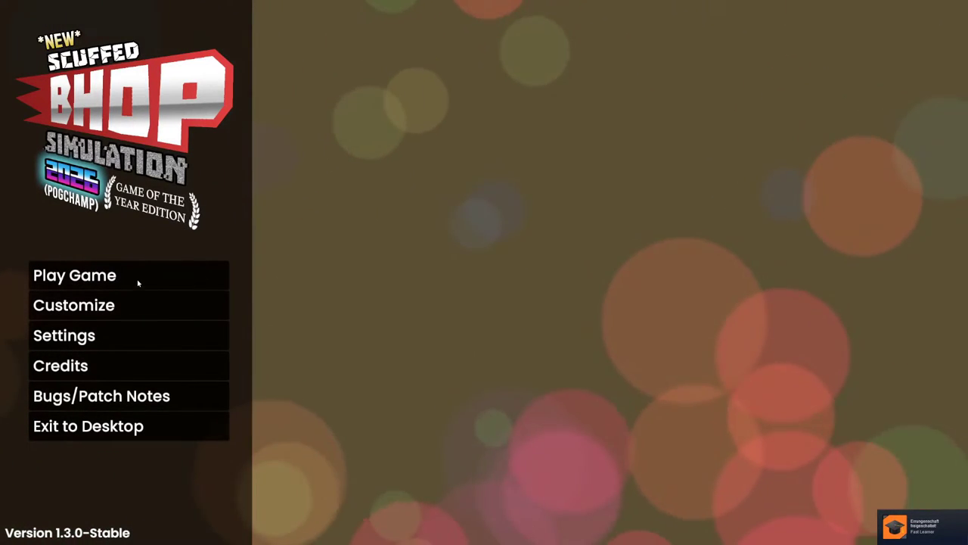
click(74, 275)
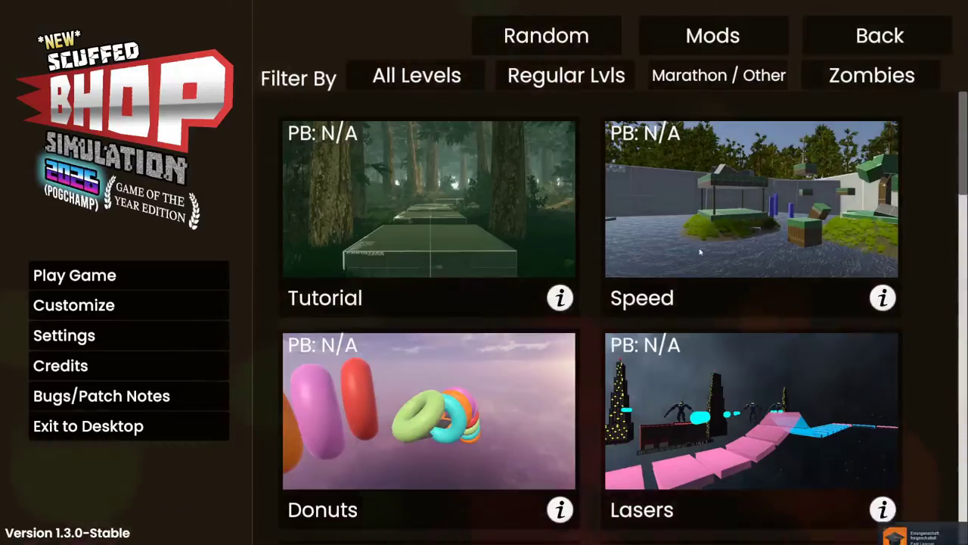
click(752, 200)
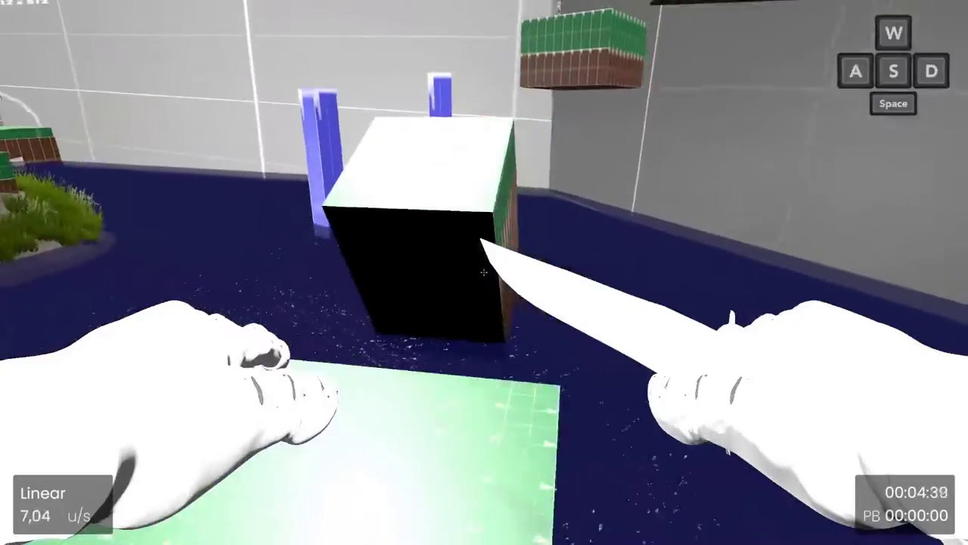
- Move through the Speed level, then pause to bring up the settings menu
key(s)
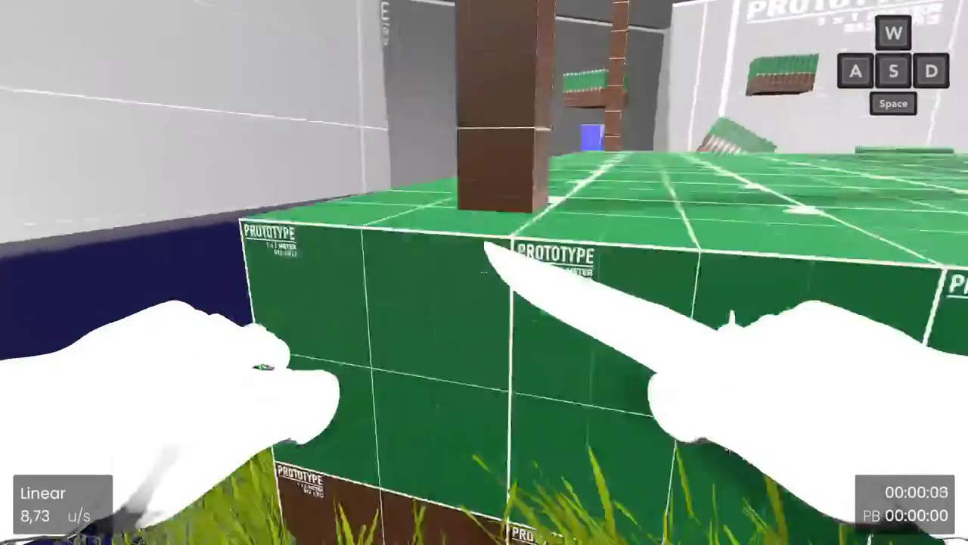
key(Escape)
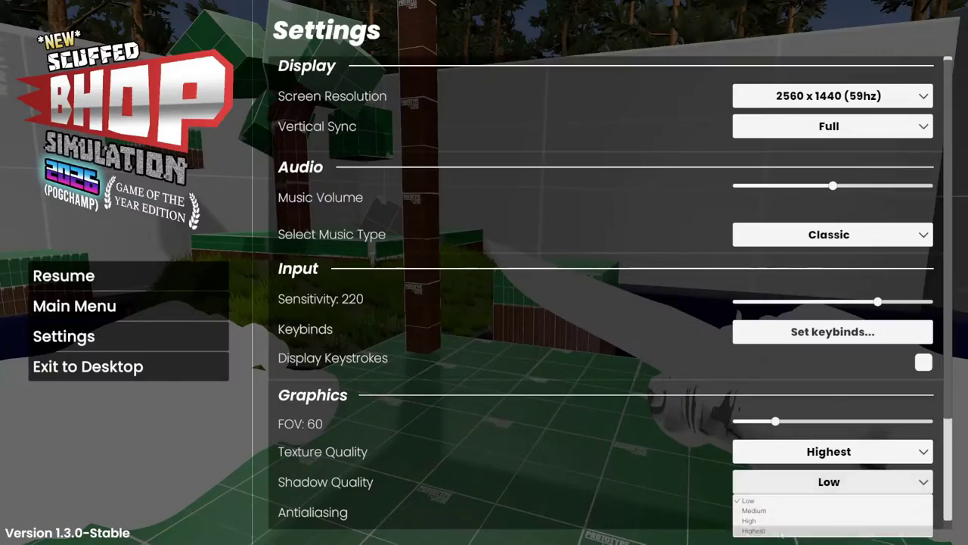
- Set Shadow Quality to Highest and return the field of view slider to 60
click(753, 531)
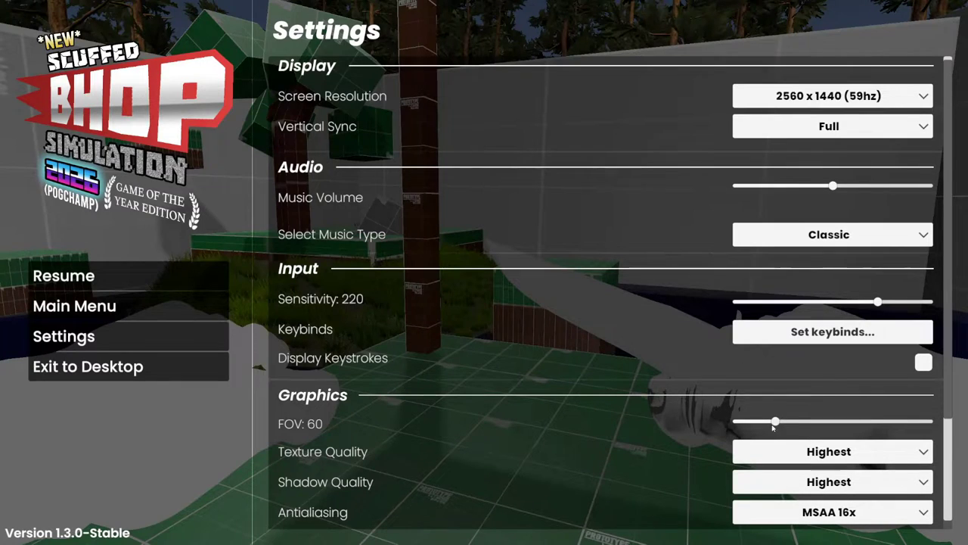
drag(775, 422, 912, 422)
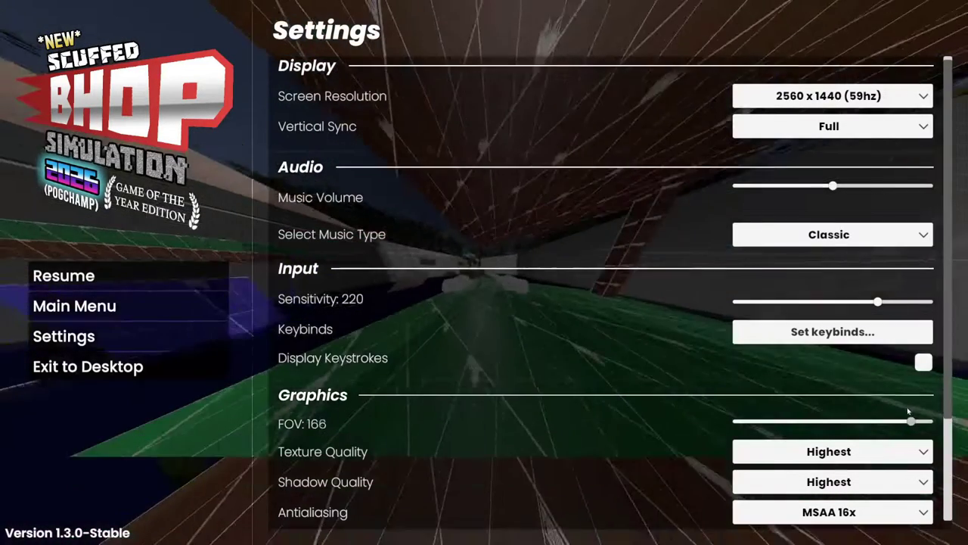
drag(911, 421, 791, 422)
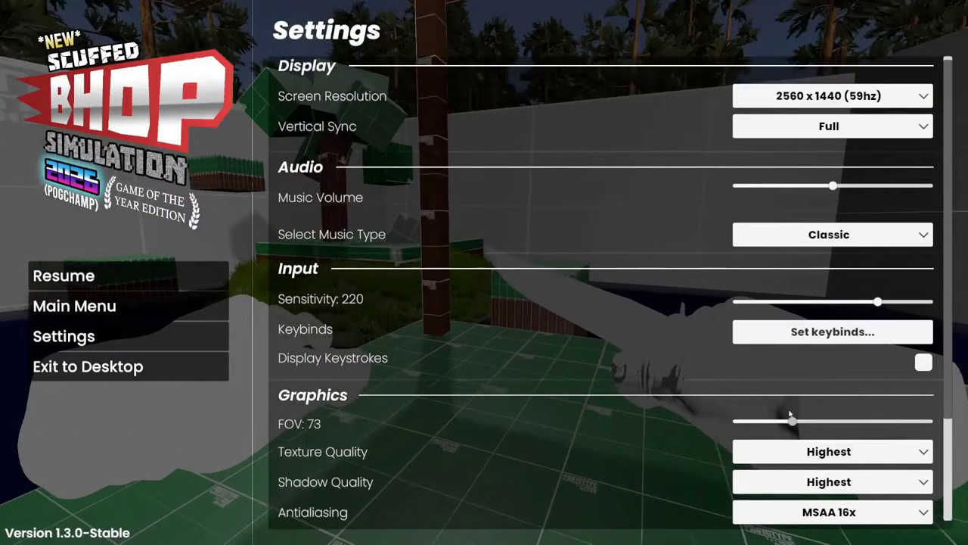
drag(793, 421, 776, 422)
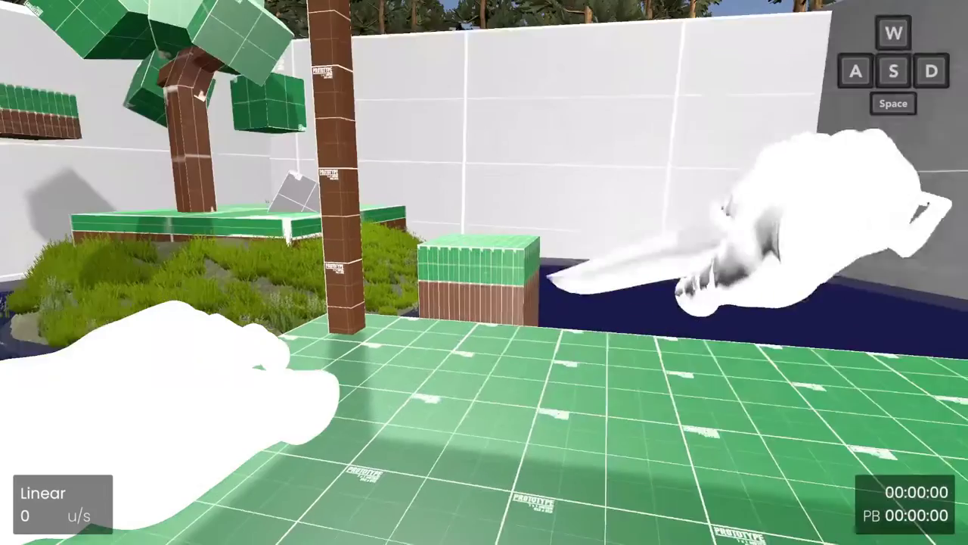
key(w)
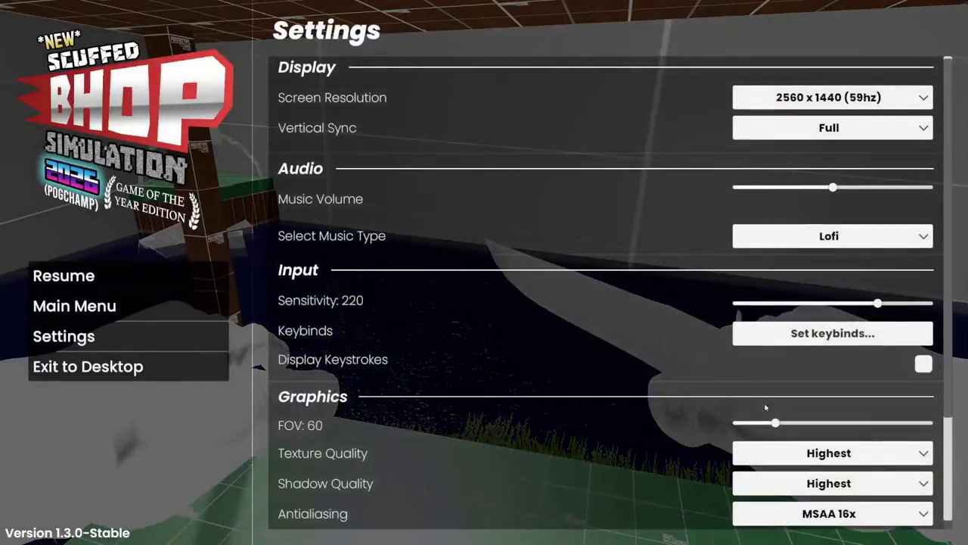
mouse_move(777, 421)
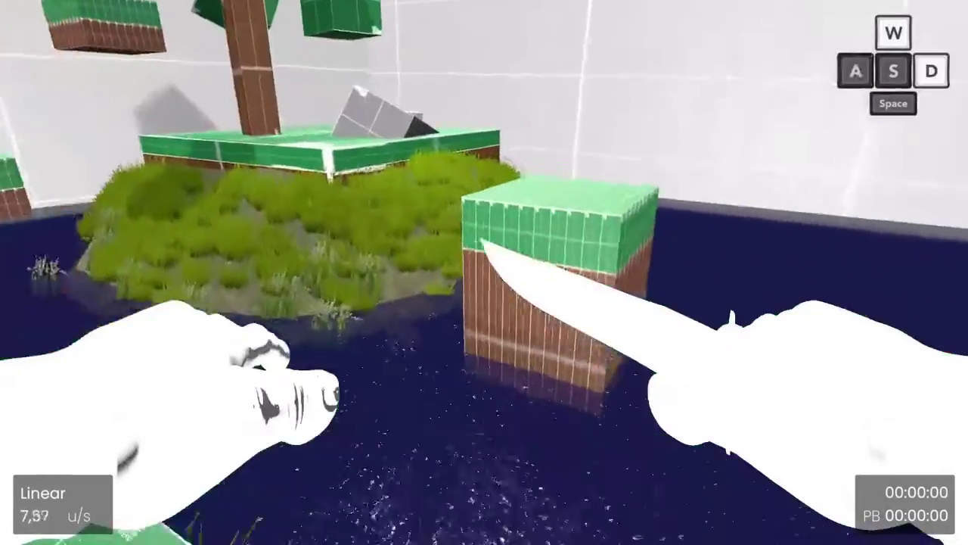
mouse_move(484, 272)
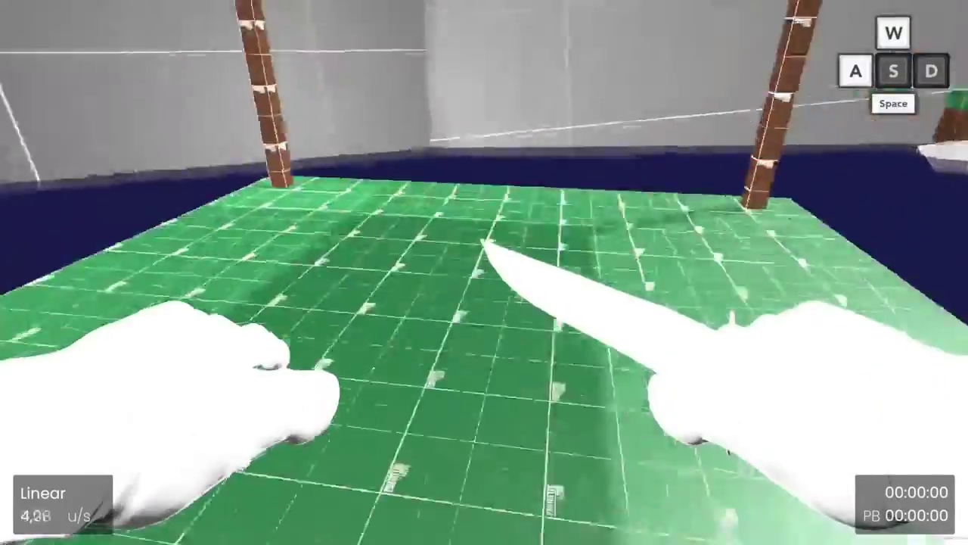
- Leave the start zone and bhop forward through the level past the blue pillars
key(w)
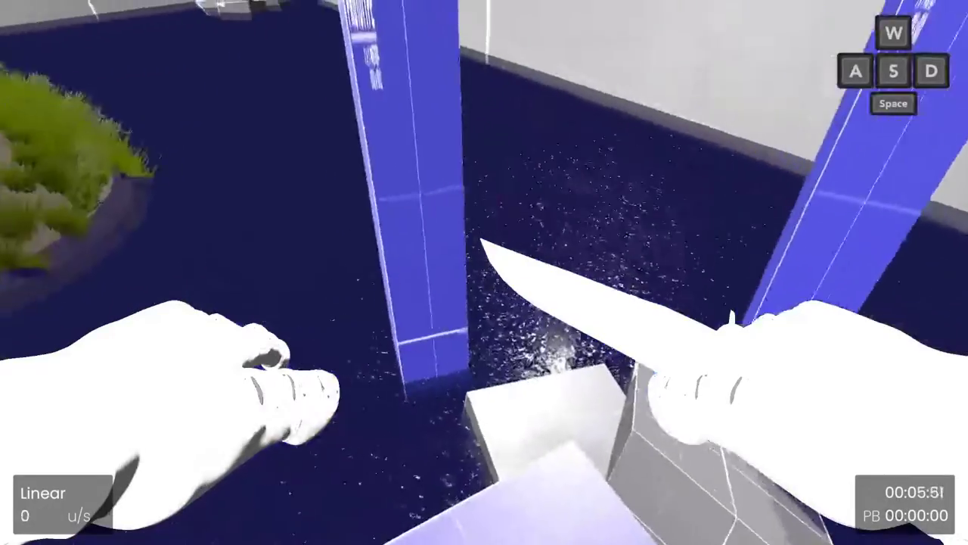
mouse_move(484, 272)
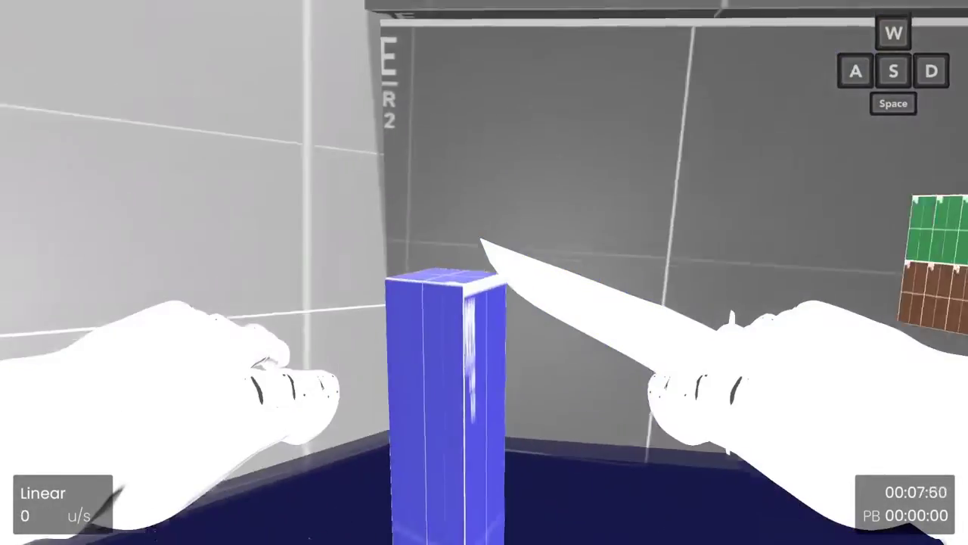